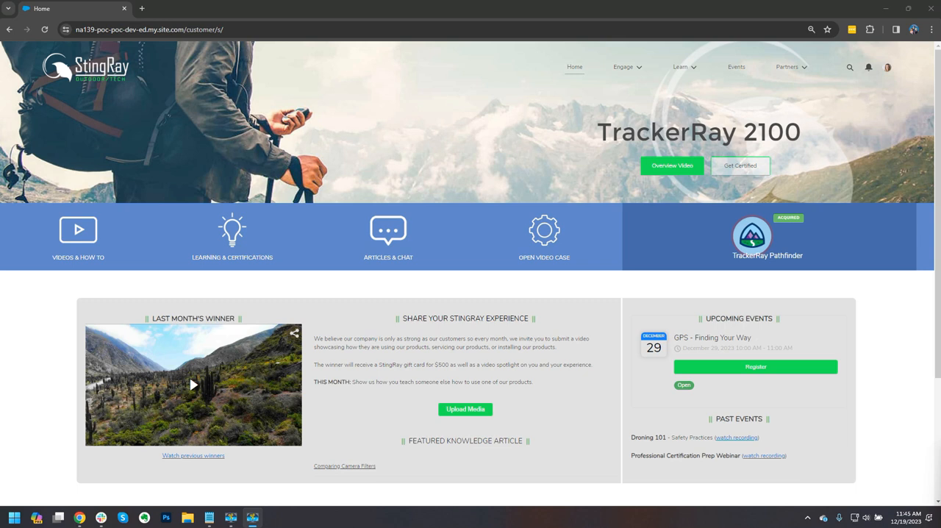
{"action": "mouse_move", "coordinate": [669, 103]}
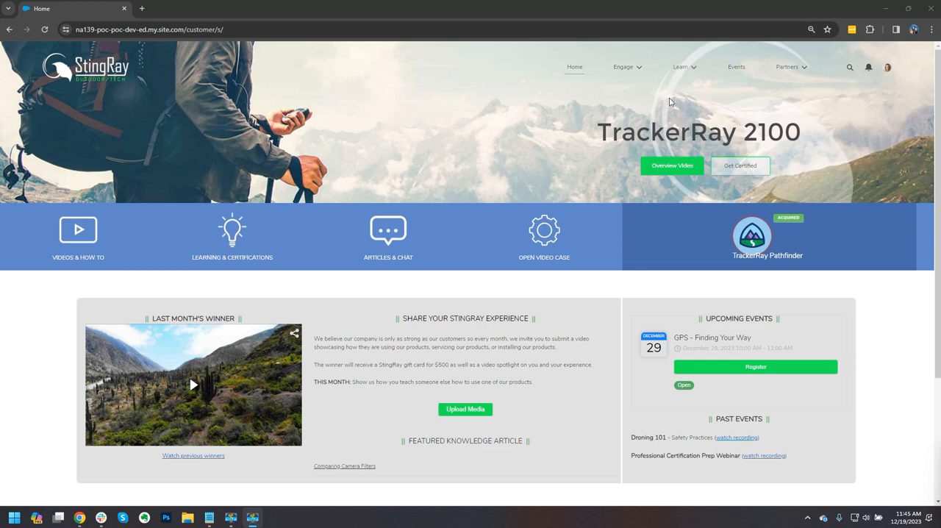
- Go to the My Learning page listing registered courses, achievements and certifications
{"action": "left_click", "coordinate": [680, 68]}
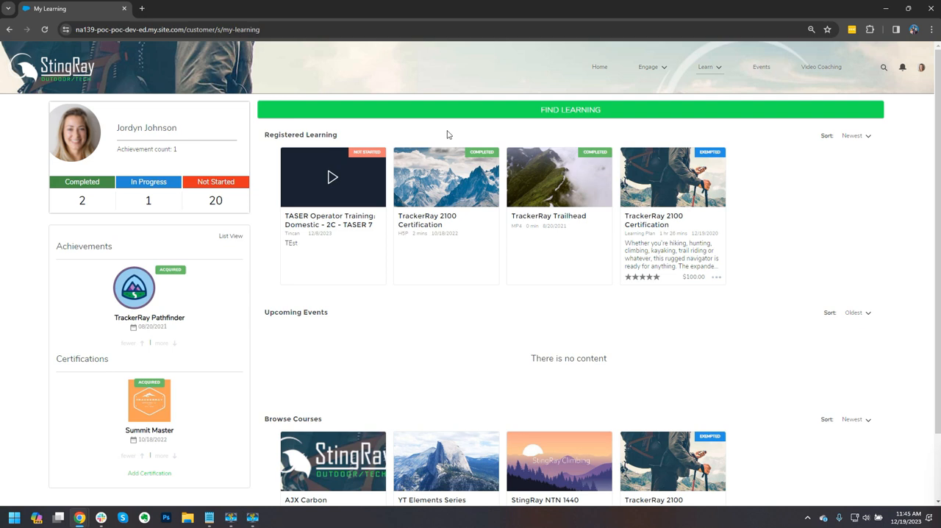
{"action": "mouse_move", "coordinate": [329, 444]}
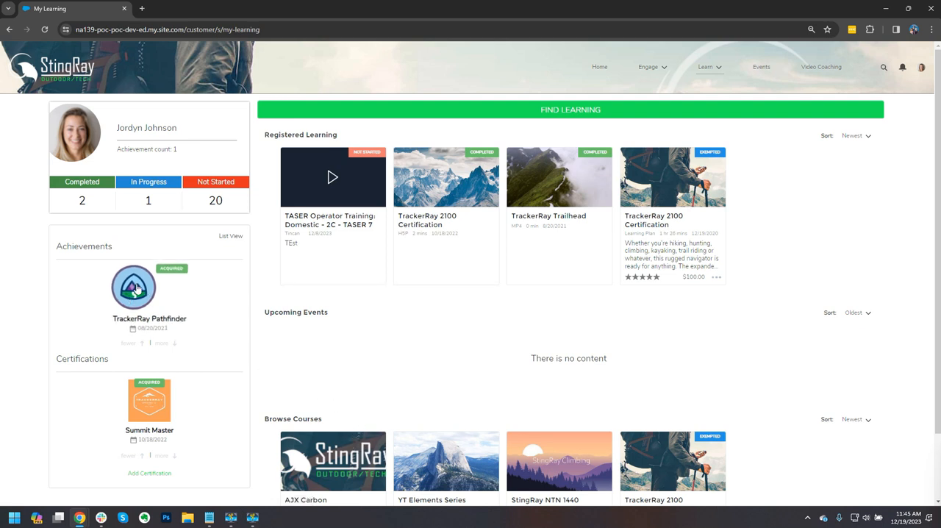
- Start the TrackerRay 2100 Certification plan, expanding its activities to reach the renewal question
{"action": "left_click", "coordinate": [132, 288]}
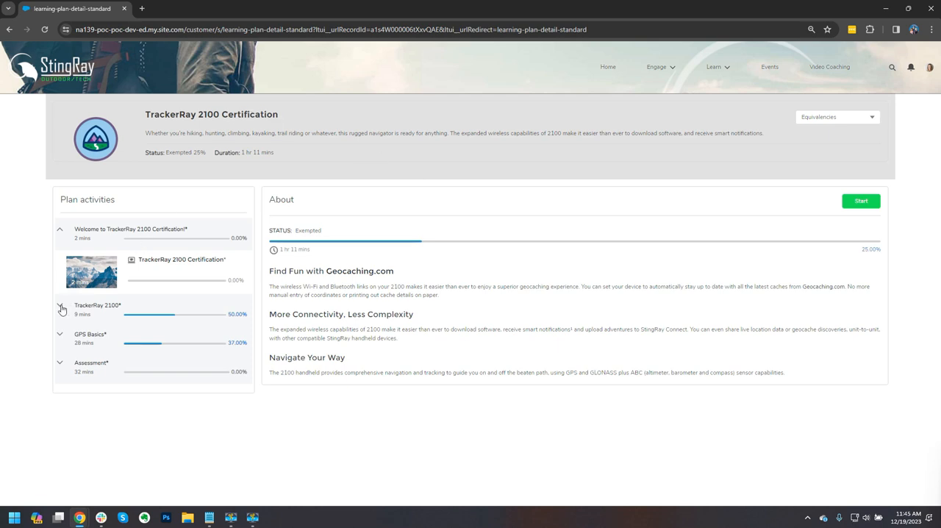
{"action": "left_click", "coordinate": [62, 307]}
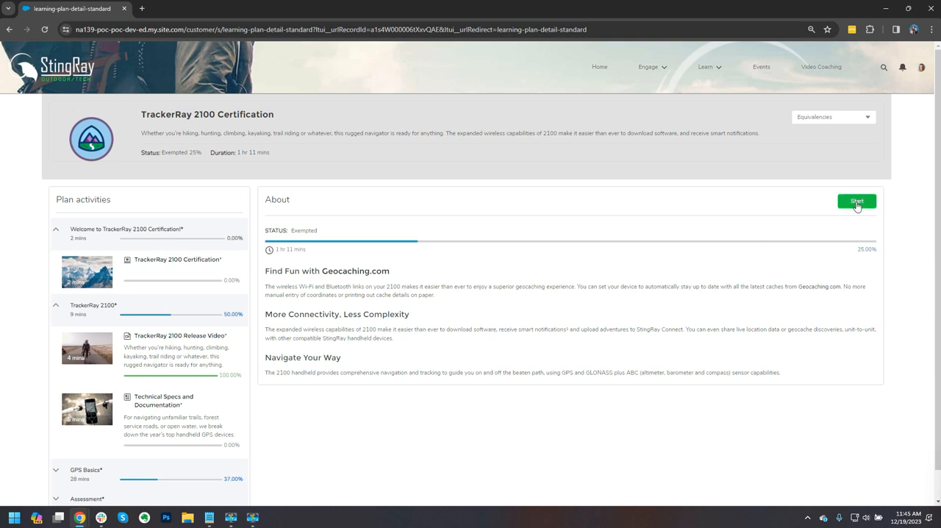
{"action": "left_click", "coordinate": [856, 200]}
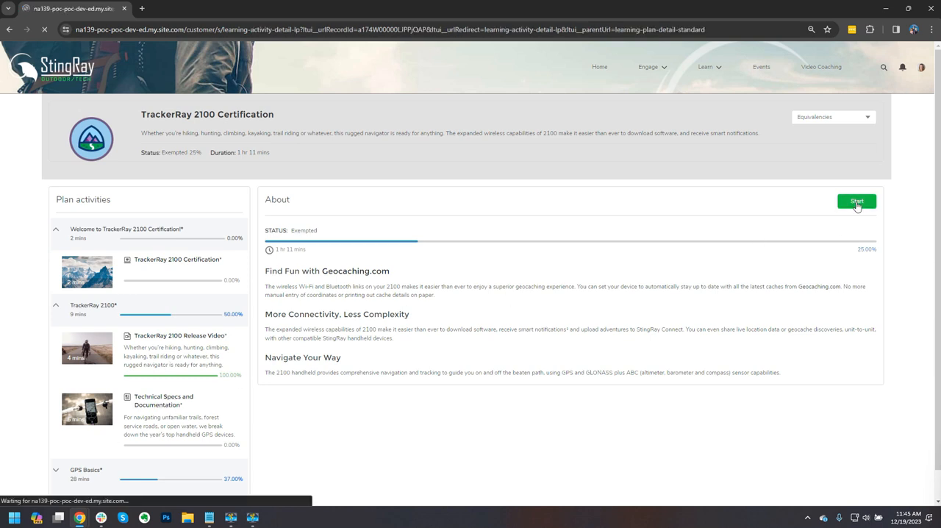
{"action": "left_click", "coordinate": [856, 200]}
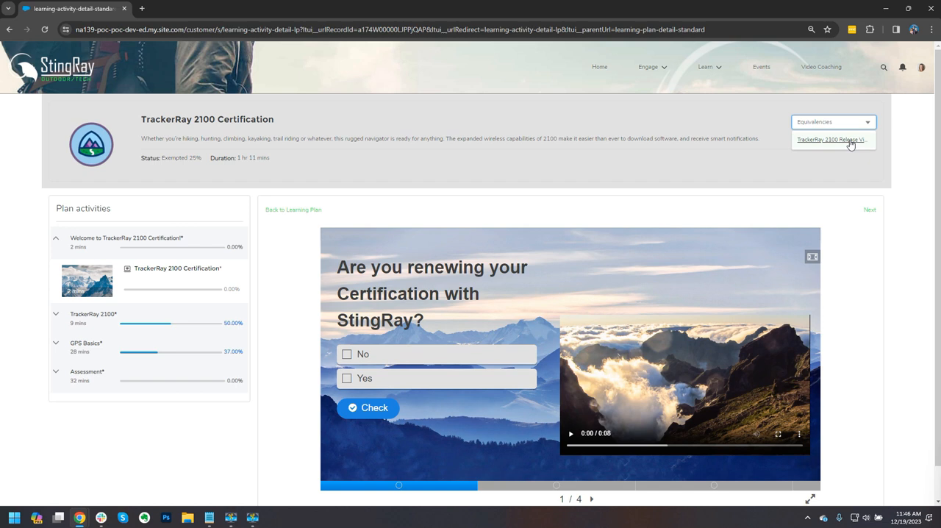
{"action": "mouse_move", "coordinate": [904, 180]}
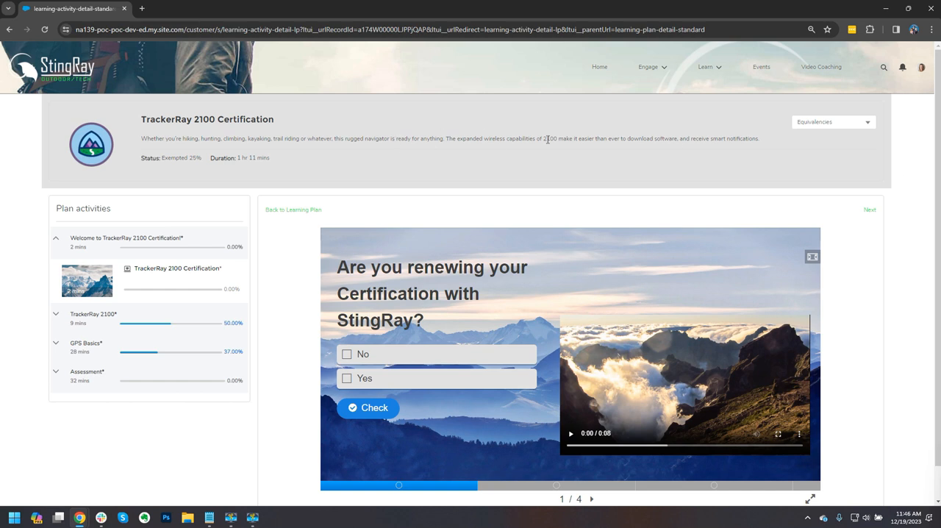
- Browse the Tracker Ray 2100 and StingRay Rappelling catalogs, then go to the December 2023 events calendar
{"action": "left_click", "coordinate": [706, 68]}
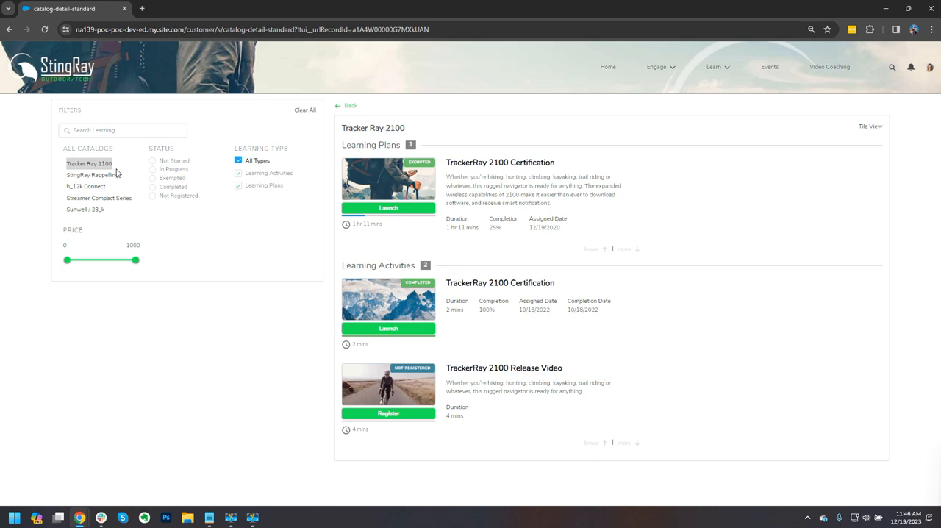
{"action": "mouse_move", "coordinate": [468, 182]}
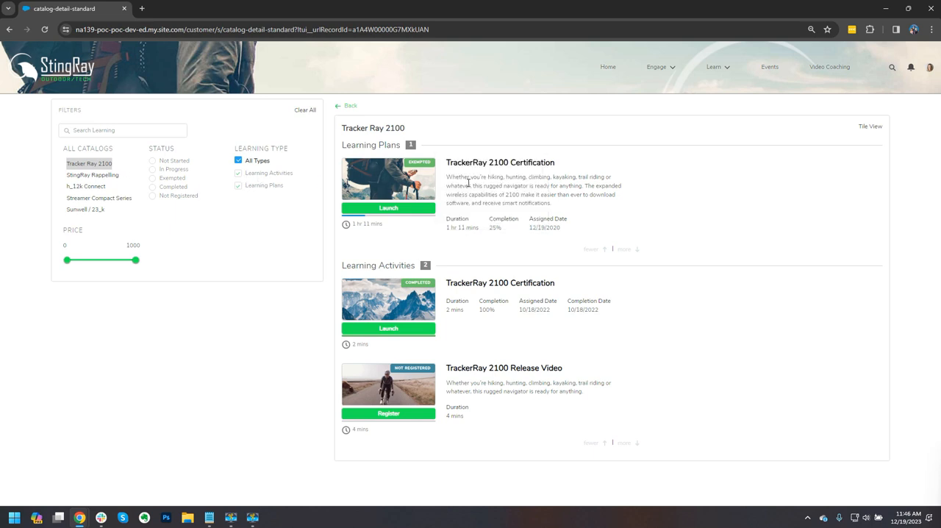
{"action": "mouse_move", "coordinate": [341, 242]}
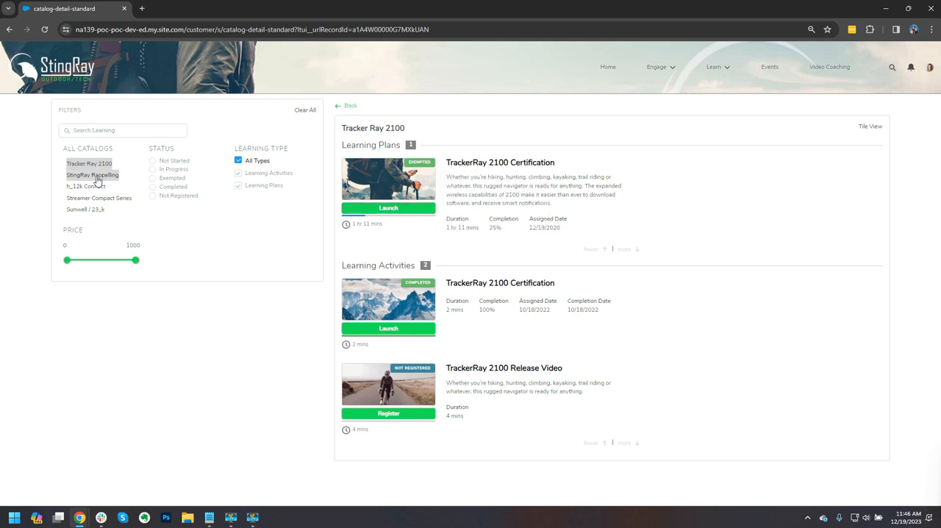
{"action": "left_click", "coordinate": [91, 175]}
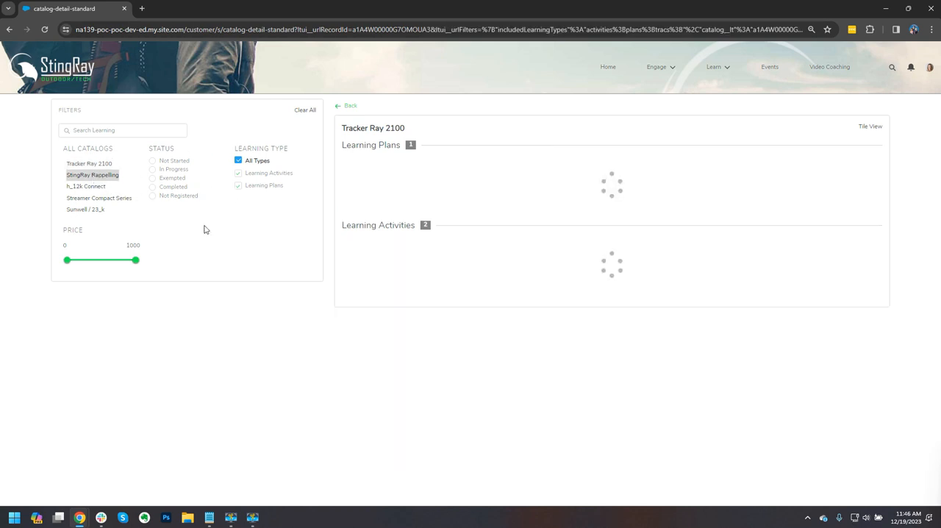
{"action": "left_click", "coordinate": [91, 175]}
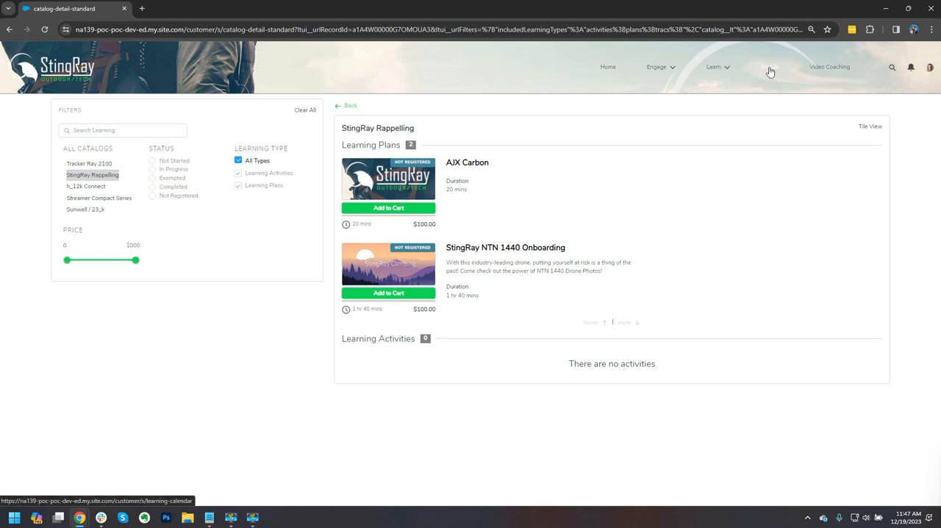
{"action": "left_click", "coordinate": [767, 67]}
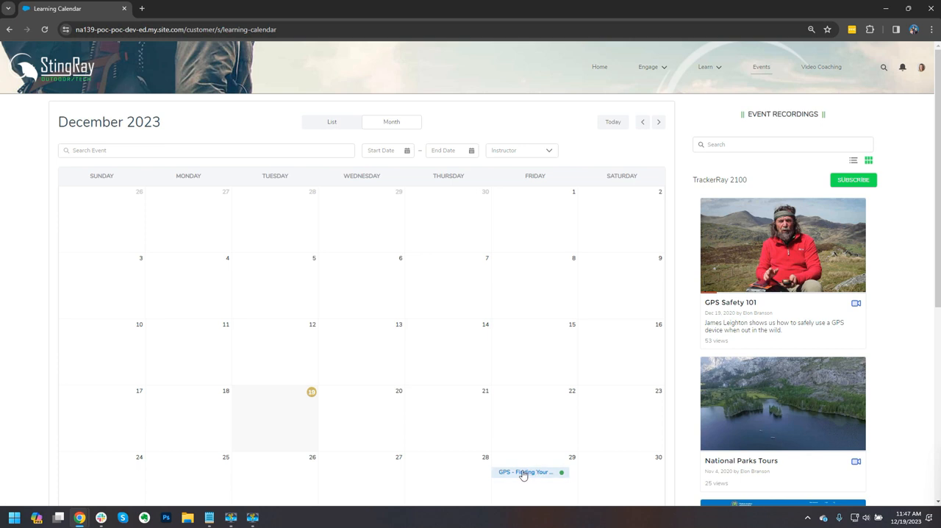
- View the GPS - Finding Your Way event on December 28, then return Home
{"action": "left_click", "coordinate": [523, 472]}
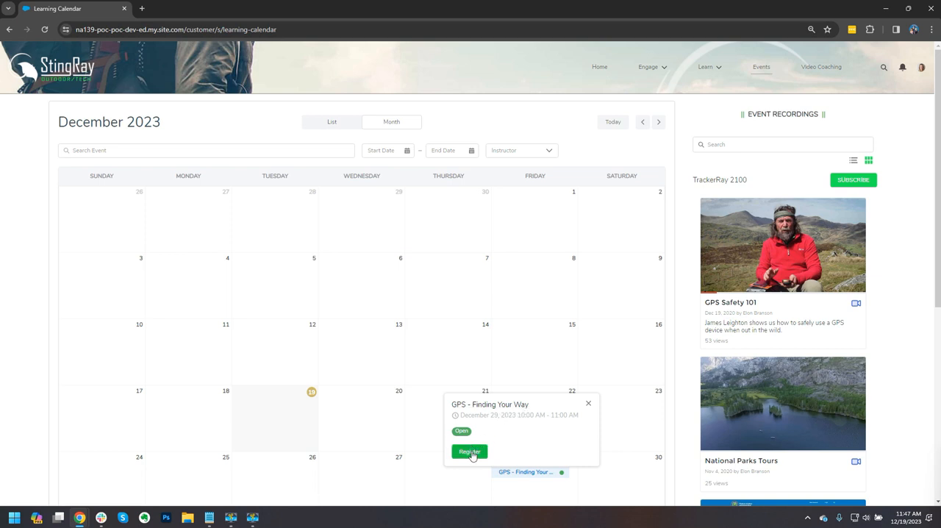
{"action": "mouse_move", "coordinate": [577, 435]}
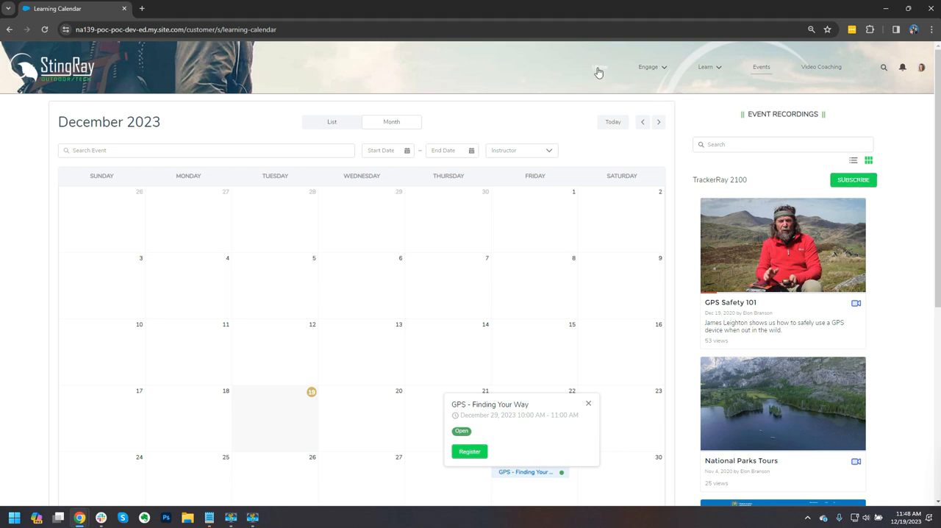
{"action": "left_click", "coordinate": [600, 68]}
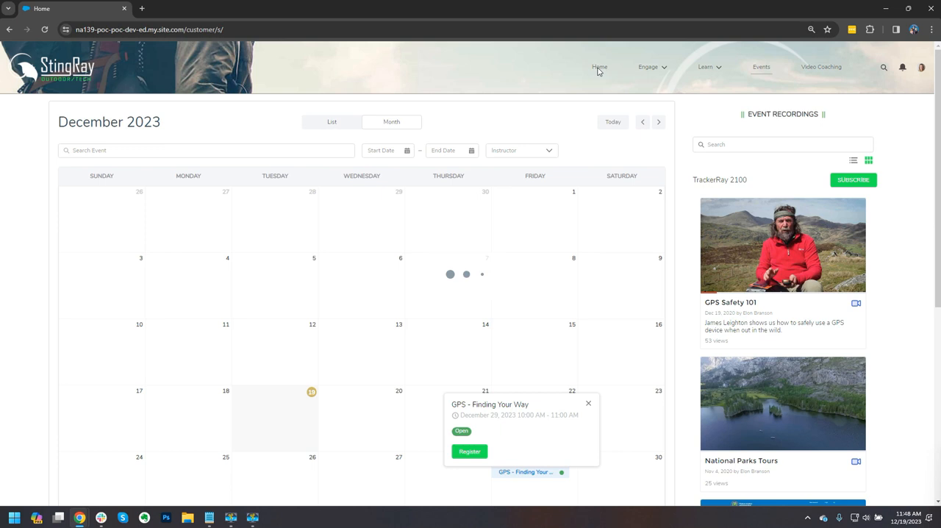
- From Home, view the TrackerRay Pathfinder badge's two required learning options and history
{"action": "left_click", "coordinate": [599, 67]}
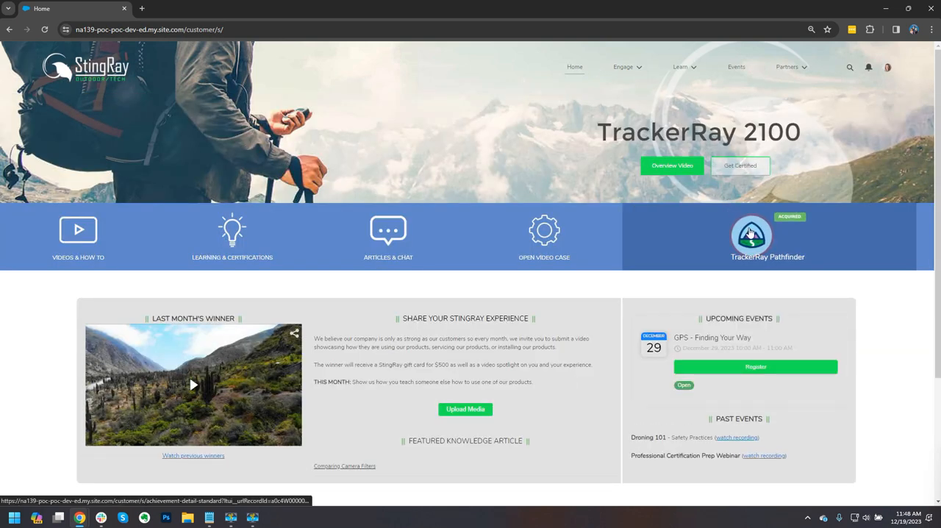
{"action": "left_click", "coordinate": [750, 234]}
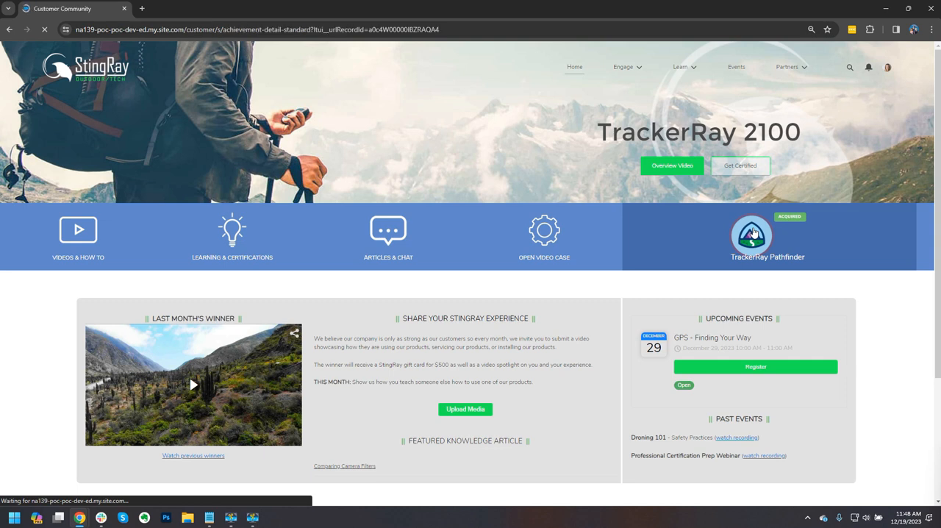
{"action": "left_click", "coordinate": [750, 234]}
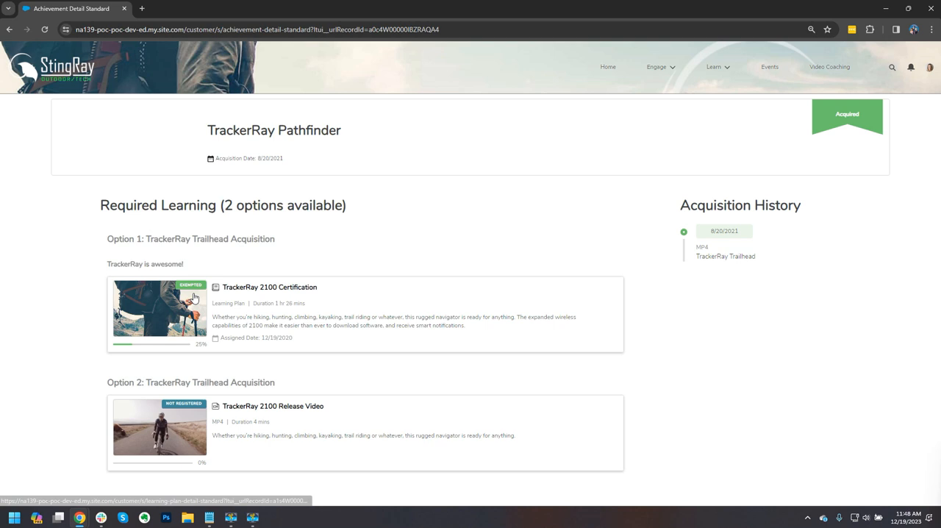
{"action": "mouse_move", "coordinate": [567, 288]}
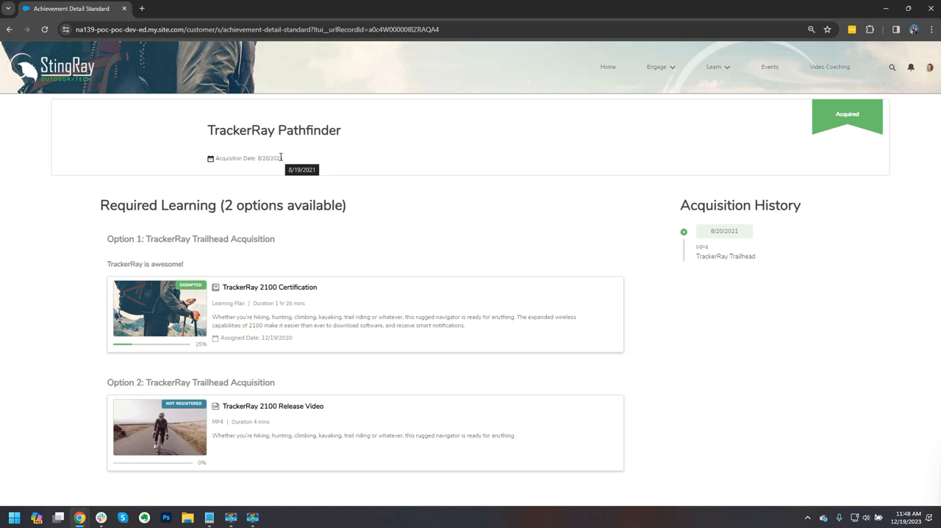
{"action": "mouse_move", "coordinate": [292, 165]}
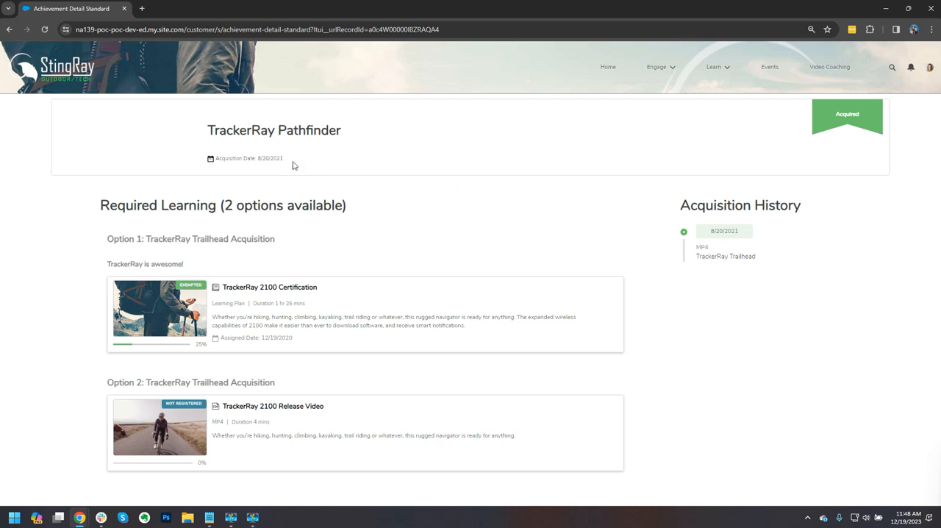
{"action": "mouse_move", "coordinate": [349, 223]}
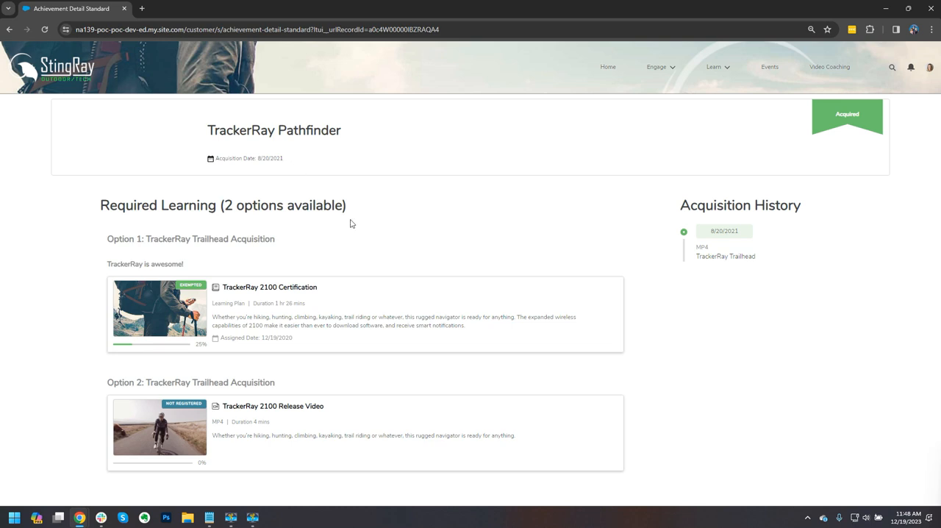
{"action": "mouse_move", "coordinate": [380, 215]}
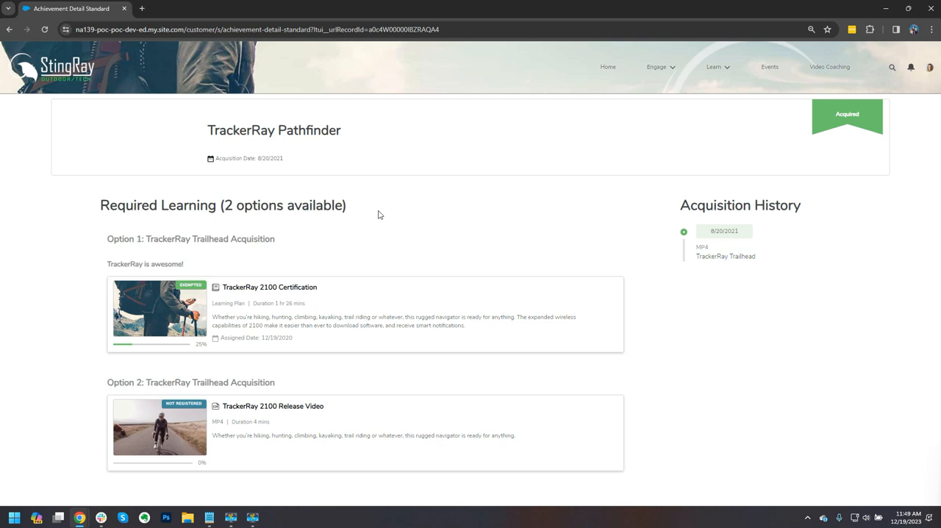
{"action": "mouse_move", "coordinate": [470, 228]}
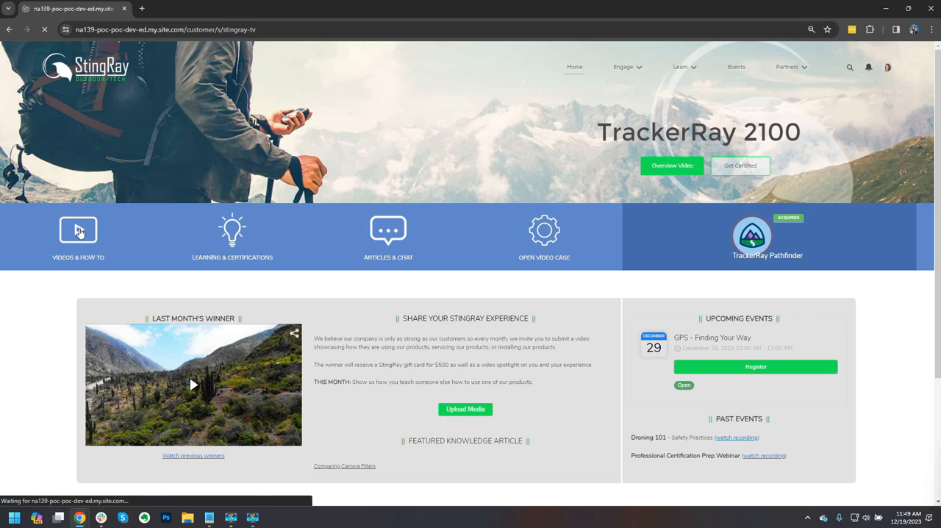
- Play the Drone Flying Basics – Jordyn Johnson Submission video from All Media
{"action": "left_click", "coordinate": [78, 230]}
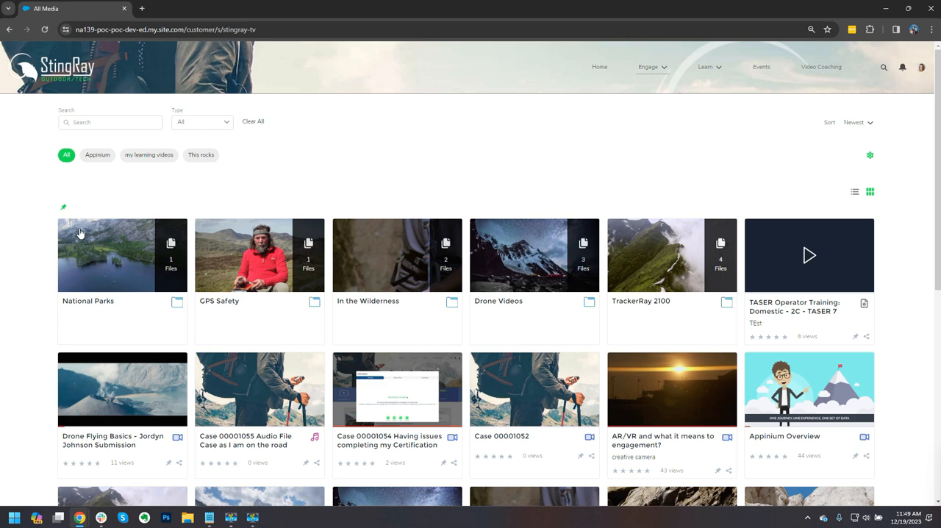
{"action": "mouse_move", "coordinate": [229, 177]}
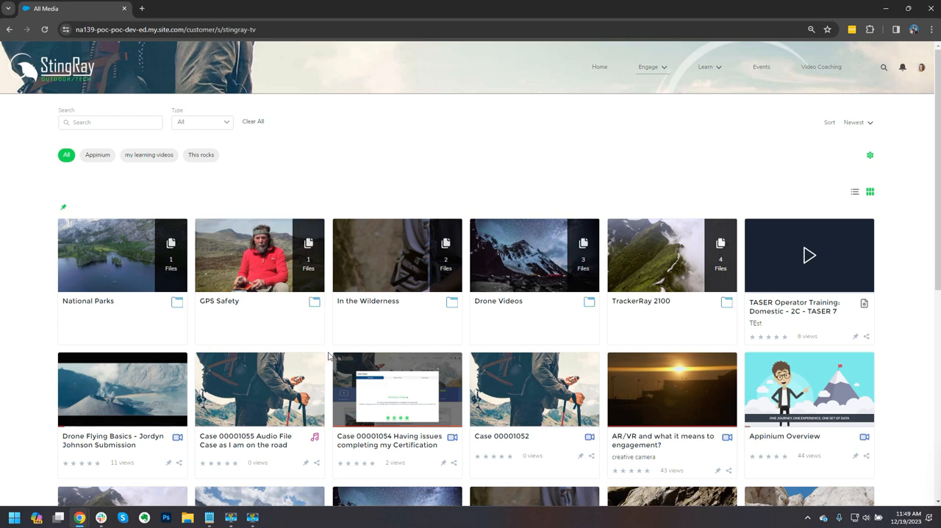
{"action": "mouse_move", "coordinate": [259, 389]}
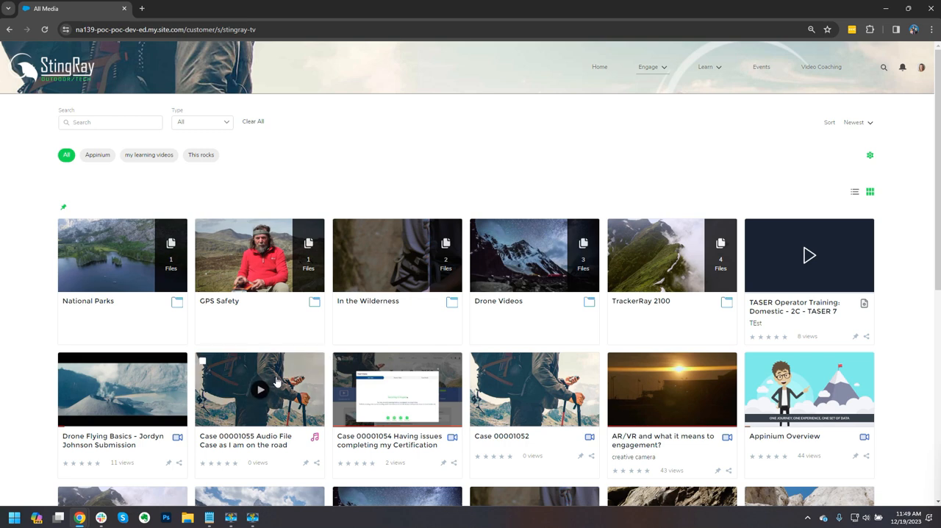
{"action": "left_click", "coordinate": [122, 388]}
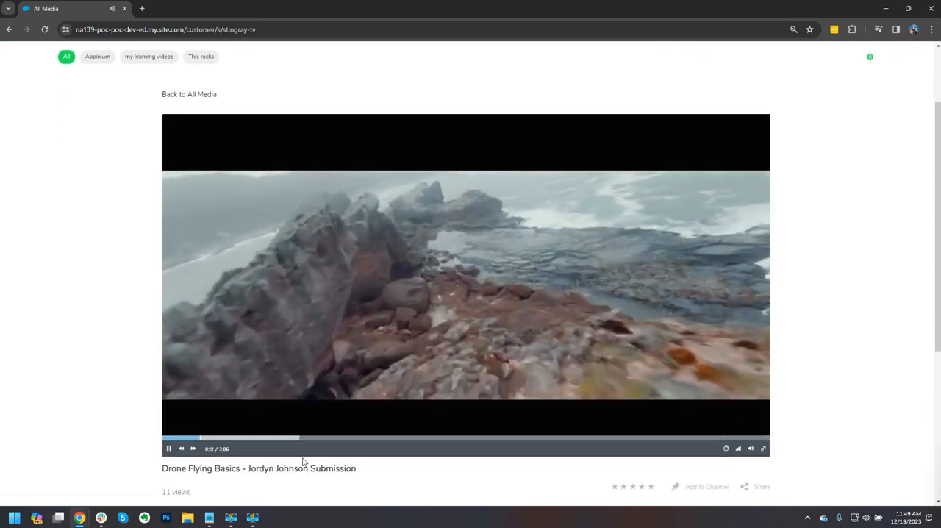
- Pause the drone video and review its rating, Add to Channel, share and comments areas
{"action": "left_click", "coordinate": [168, 447]}
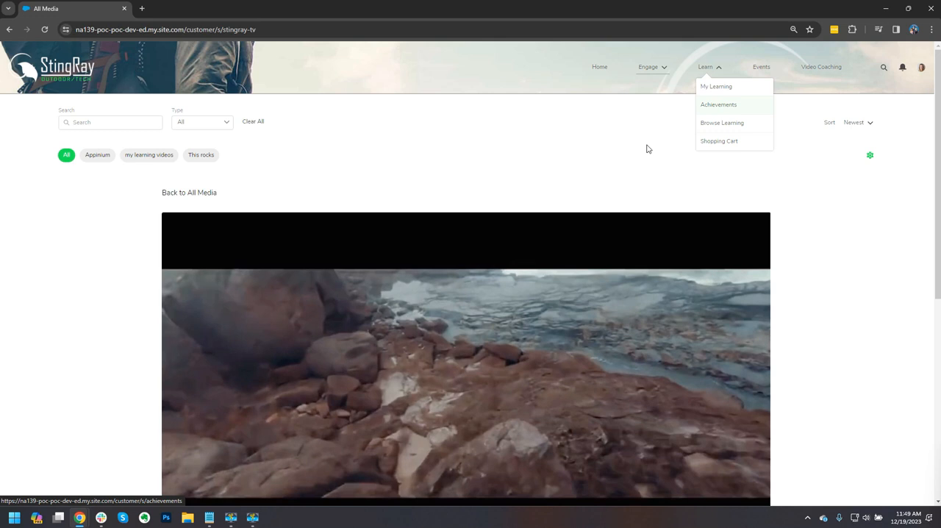
{"action": "left_click", "coordinate": [706, 68]}
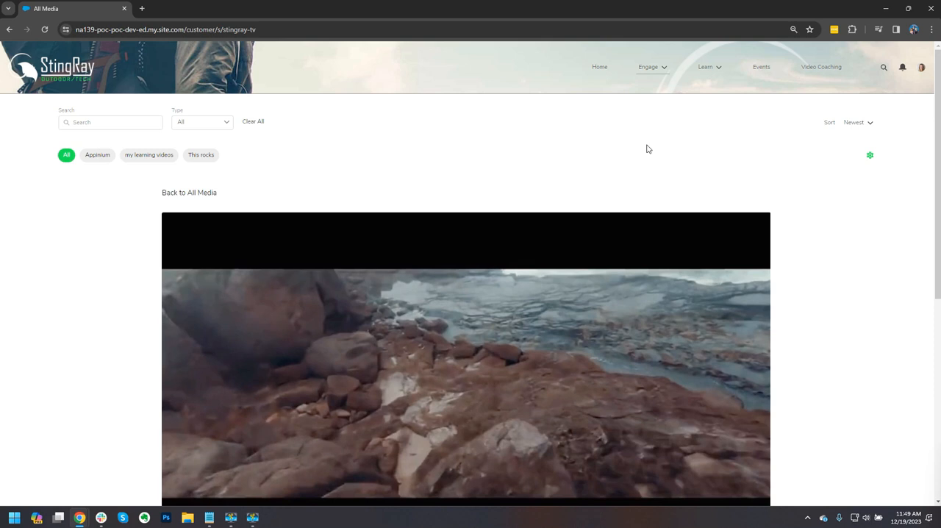
{"action": "scroll", "scroll_direction": "down", "scroll_amount": 3}
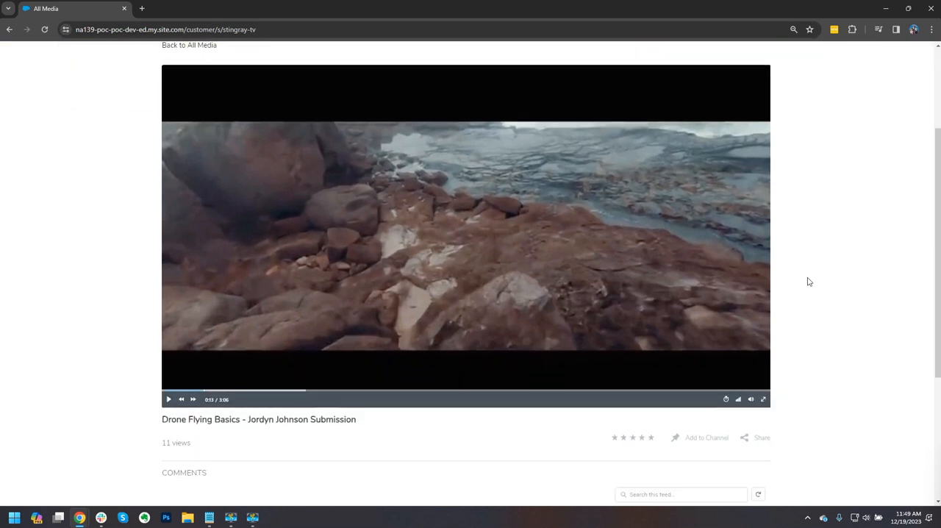
{"action": "mouse_move", "coordinate": [691, 444]}
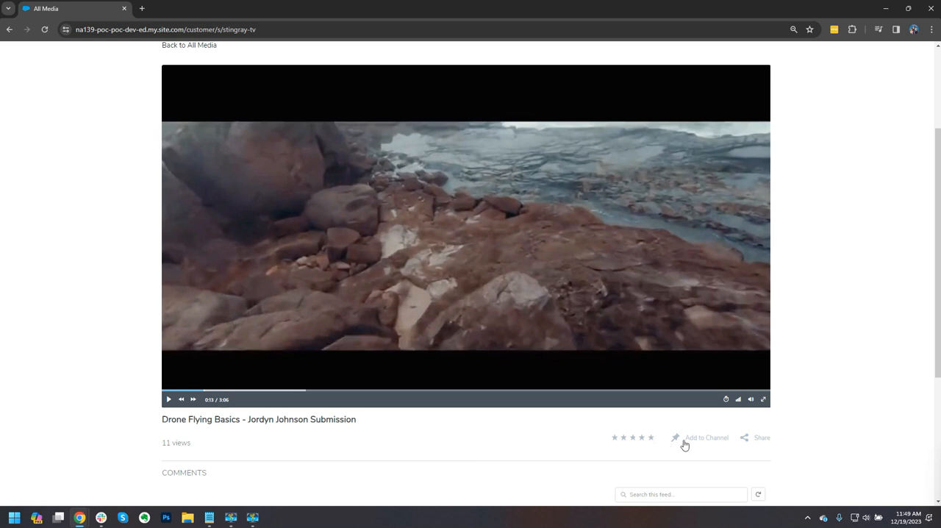
{"action": "mouse_move", "coordinate": [829, 429]}
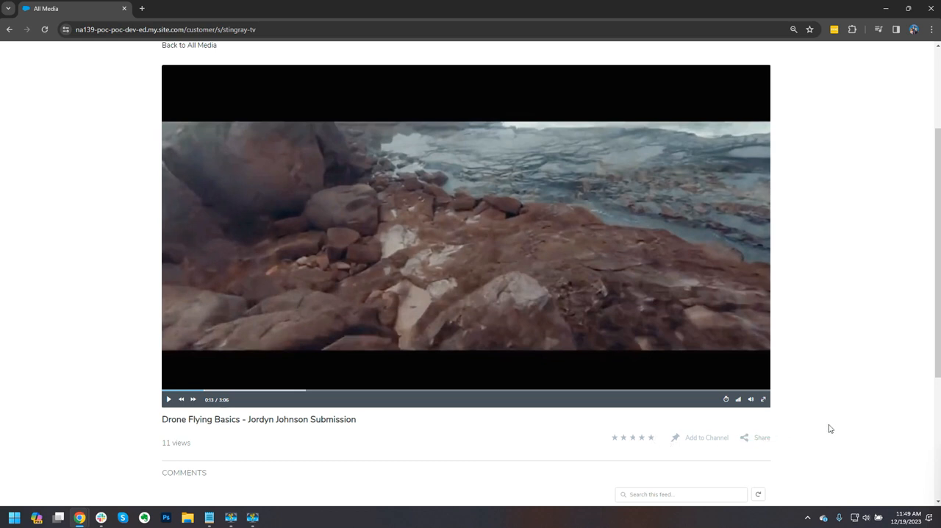
{"action": "scroll", "scroll_direction": "down", "scroll_amount": 3}
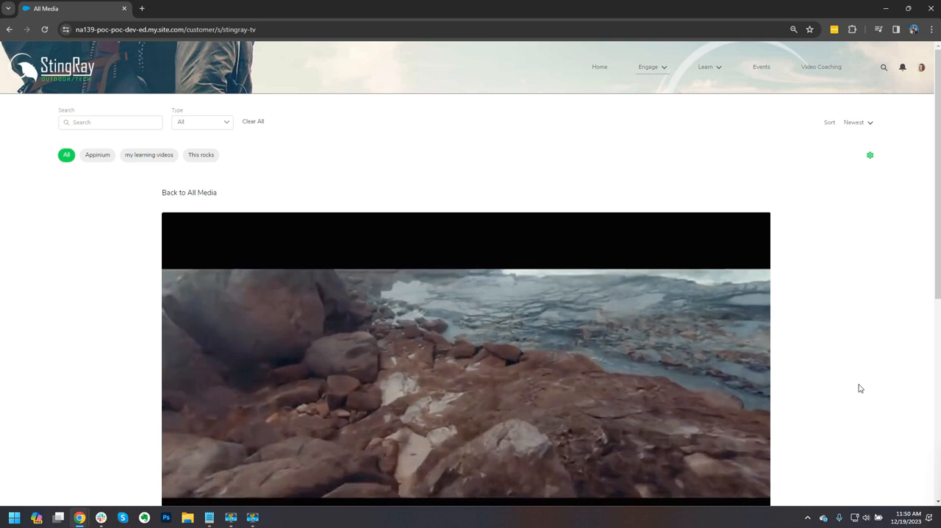
{"action": "mouse_move", "coordinate": [812, 366]}
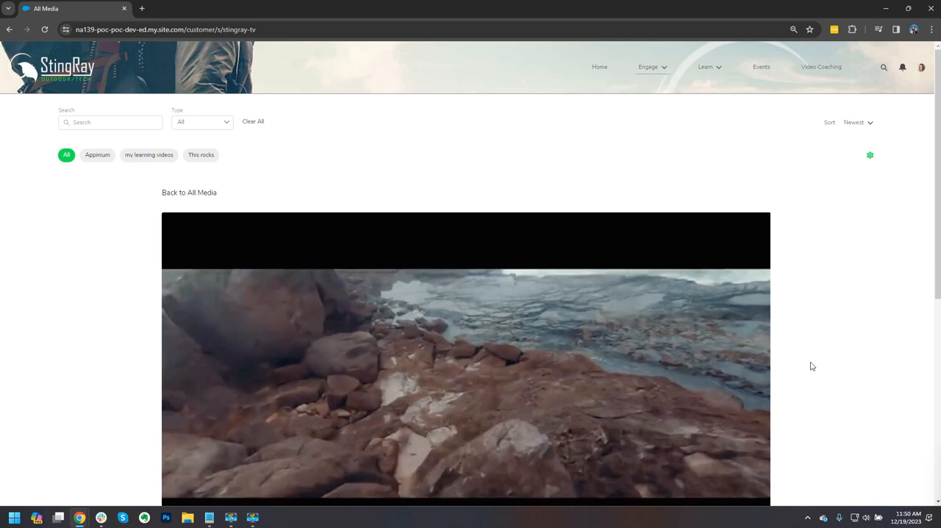
{"action": "mouse_move", "coordinate": [234, 220]}
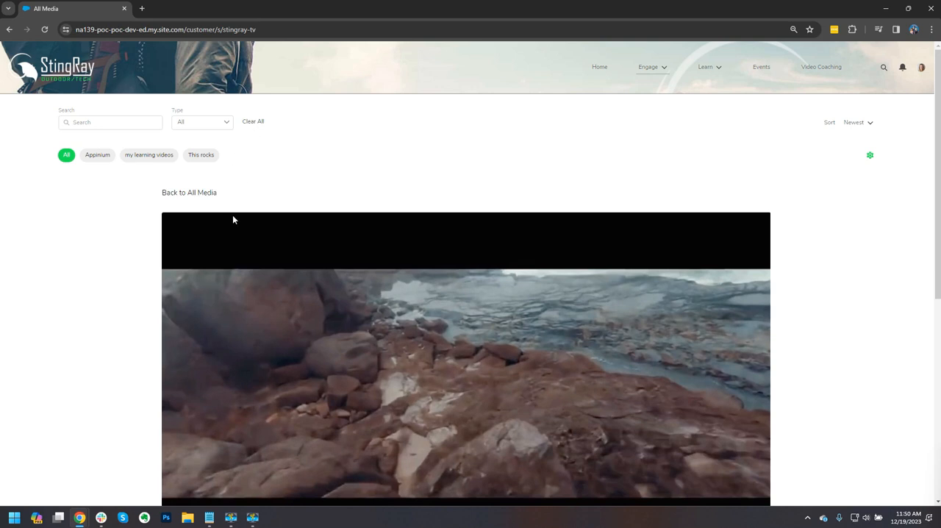
{"action": "mouse_move", "coordinate": [674, 118]}
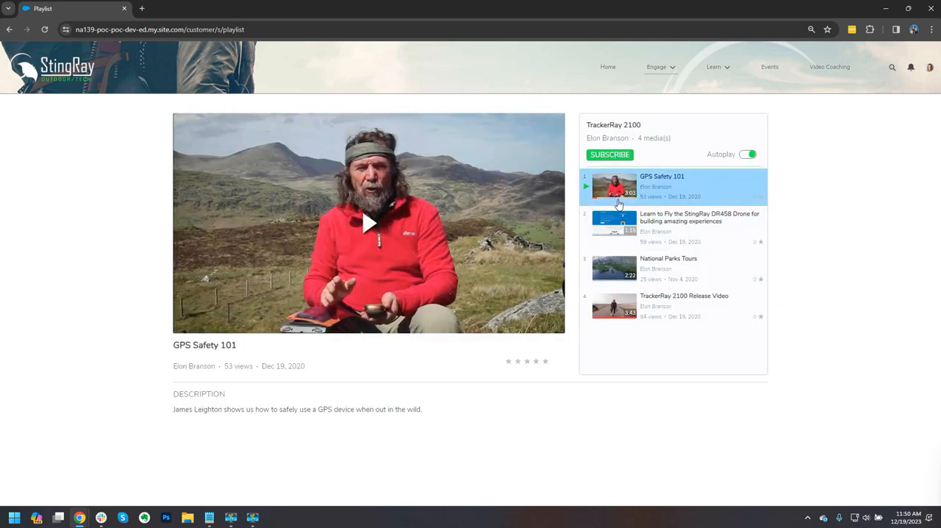
{"action": "mouse_move", "coordinate": [614, 305]}
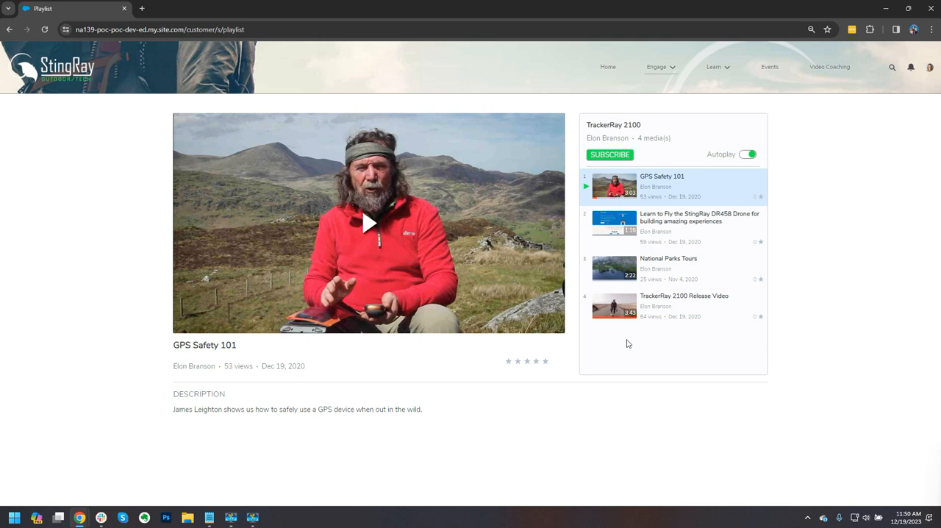
- Leave the TrackerRay 2100 playlist and return to the community home page
{"action": "left_click", "coordinate": [608, 68]}
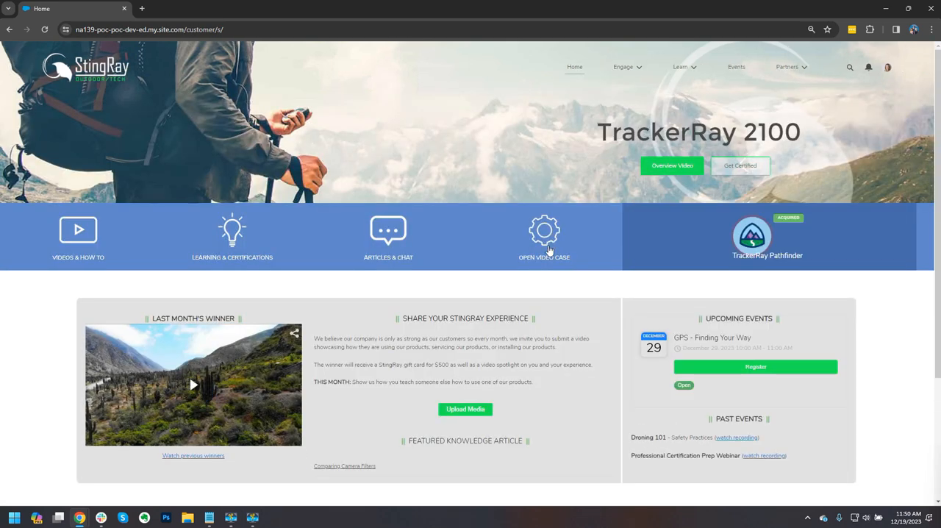
{"action": "mouse_move", "coordinate": [559, 336]}
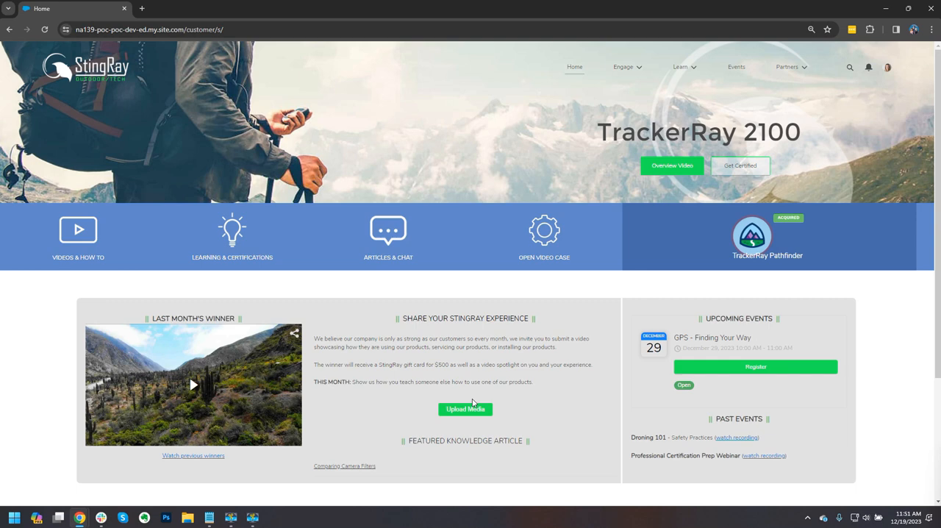
{"action": "left_click", "coordinate": [465, 409]}
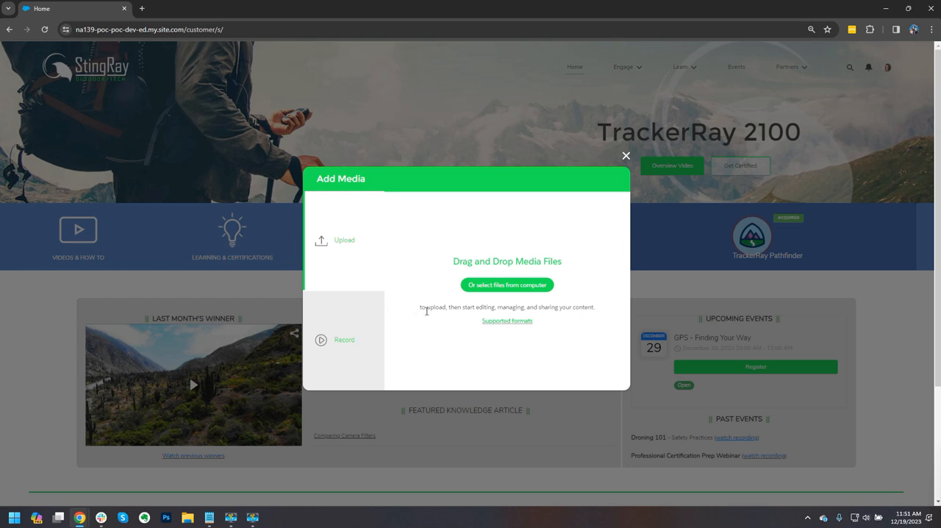
{"action": "mouse_move", "coordinate": [438, 341]}
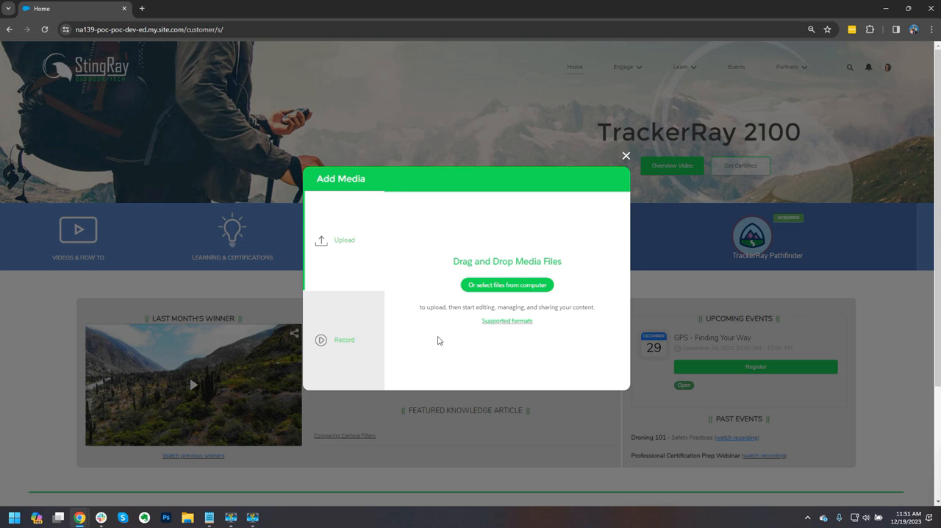
{"action": "mouse_move", "coordinate": [454, 300]}
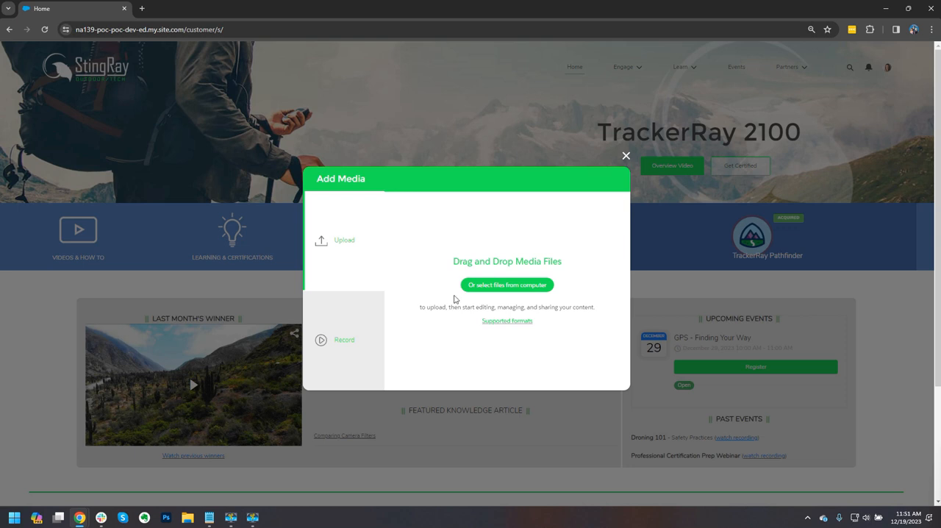
{"action": "mouse_move", "coordinate": [450, 338]}
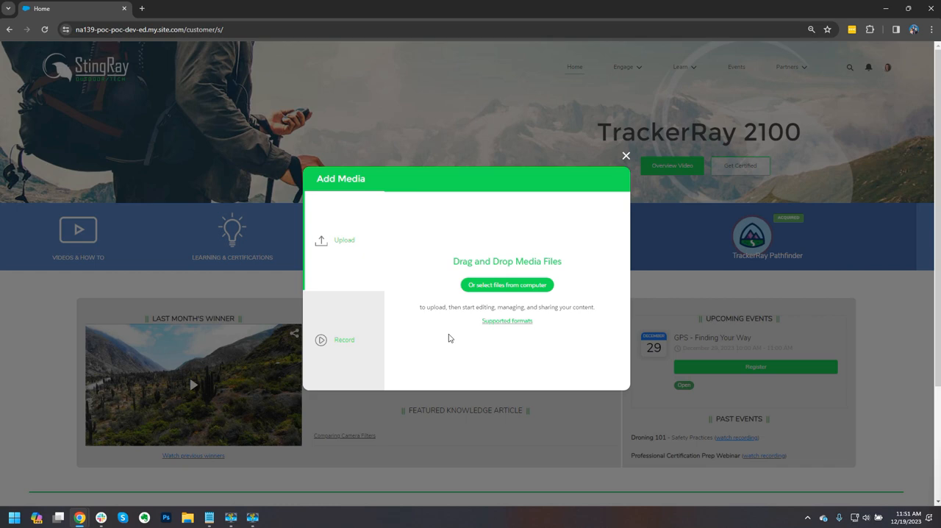
{"action": "mouse_move", "coordinate": [626, 156]}
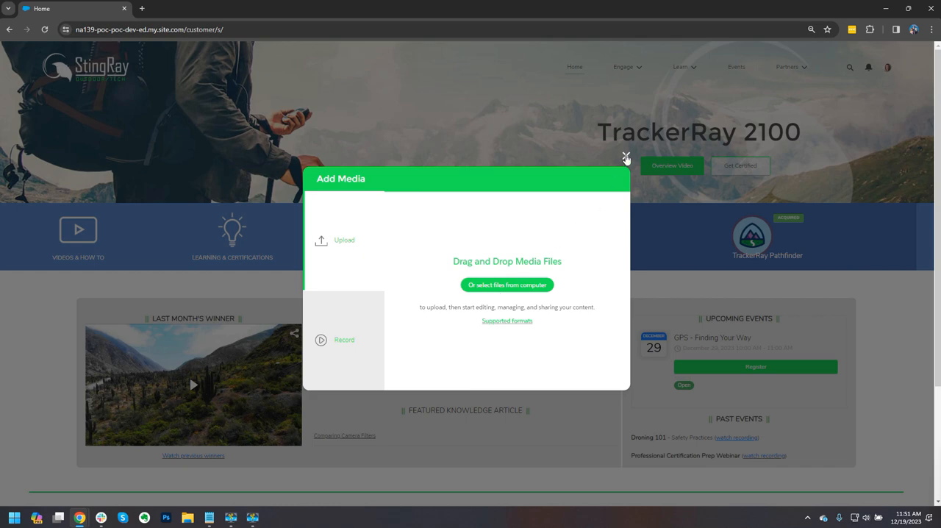
{"action": "left_click", "coordinate": [626, 156]}
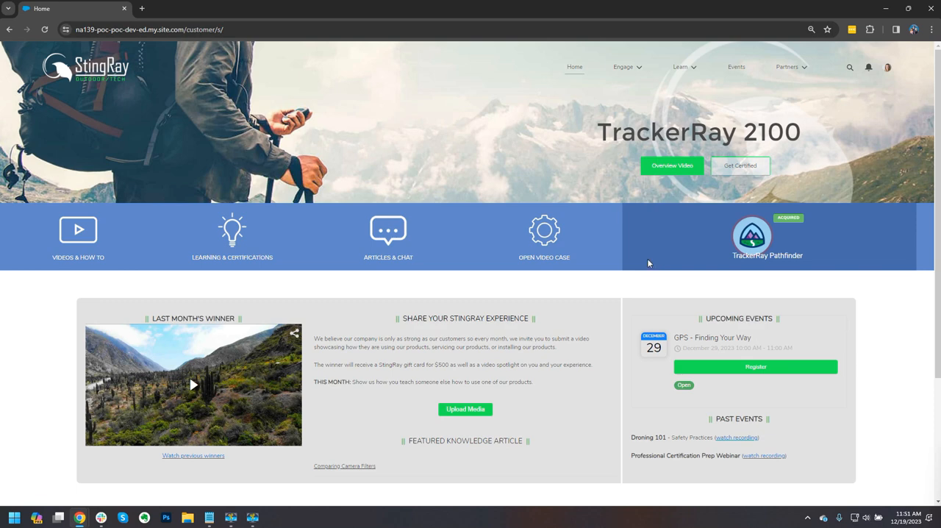
- Open a new video case and choose Record to see Screen Only, Screen + Camera, Camera Only
{"action": "left_click", "coordinate": [464, 408]}
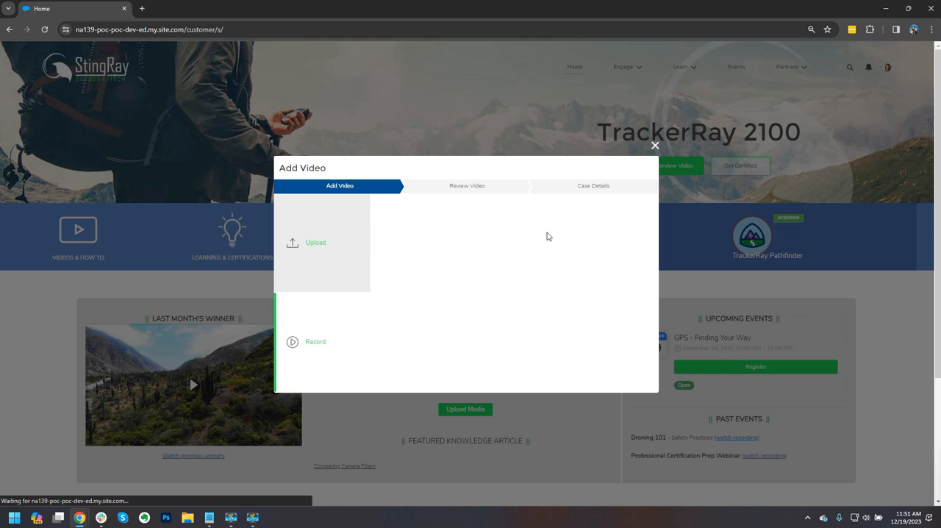
{"action": "left_click", "coordinate": [314, 341]}
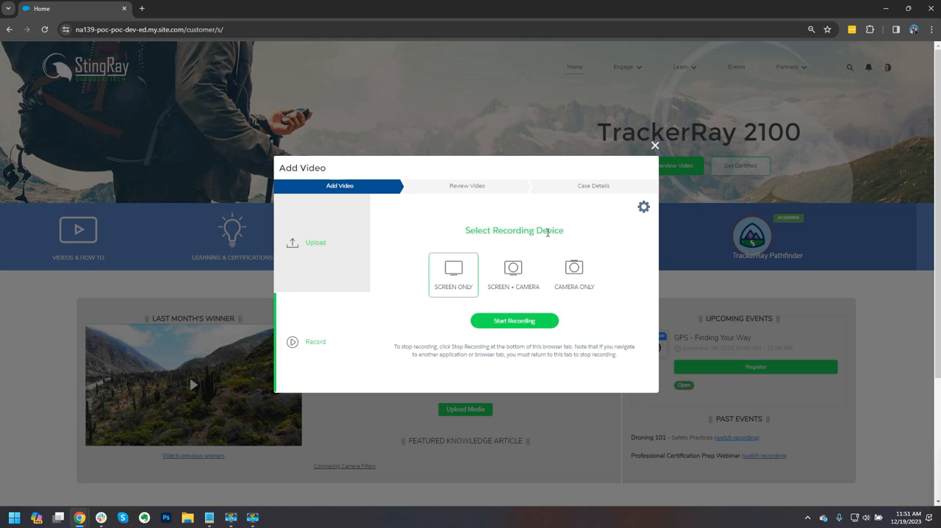
{"action": "mouse_move", "coordinate": [573, 273]}
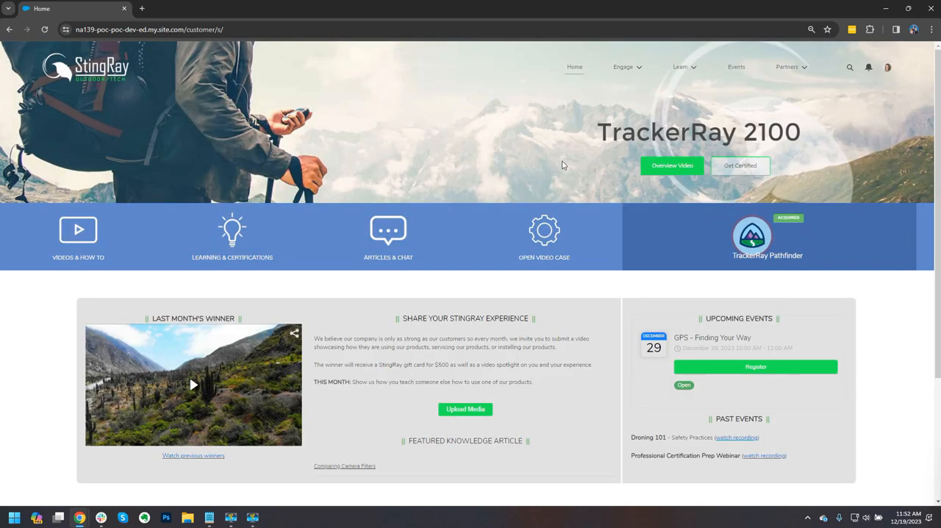
{"action": "mouse_move", "coordinate": [557, 164]}
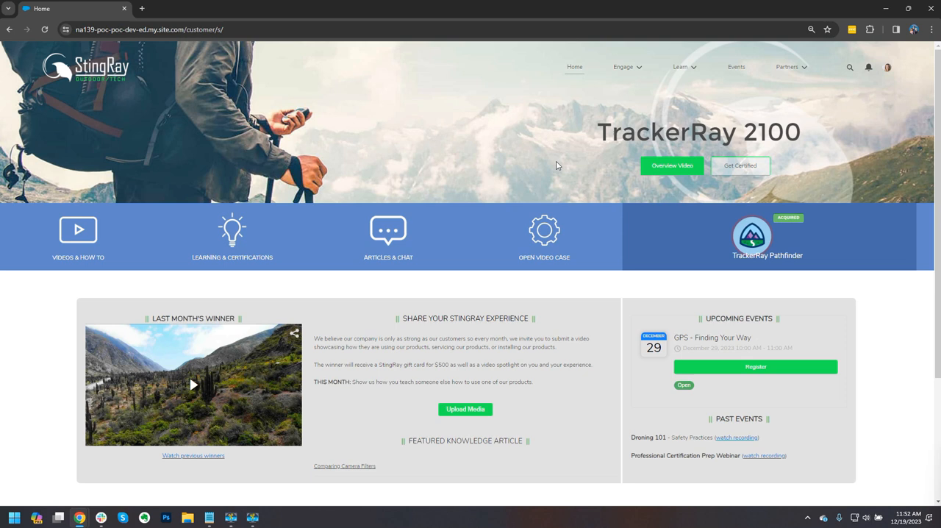